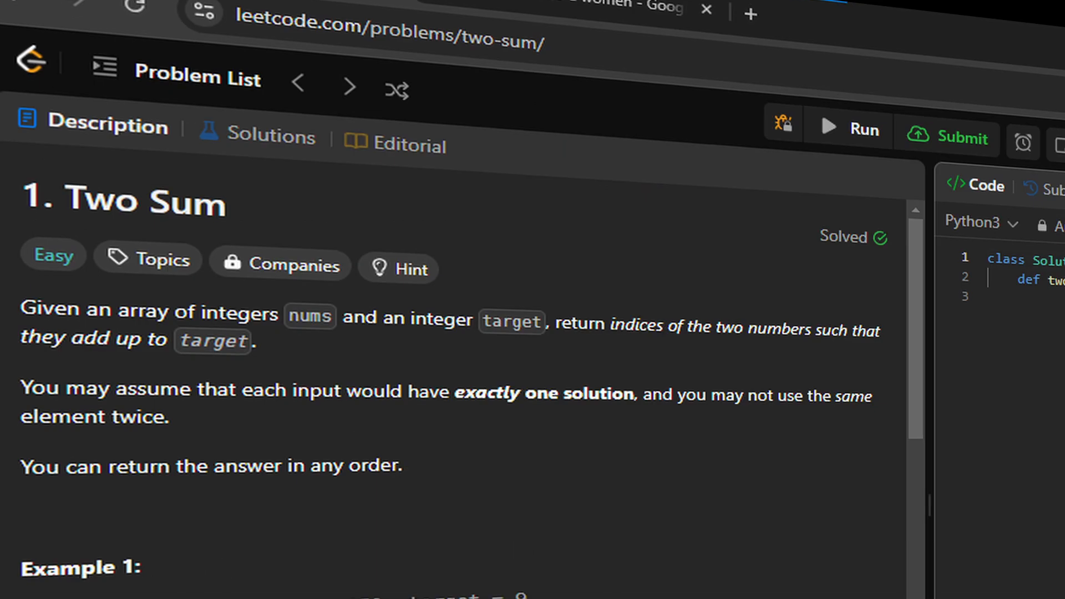
Scroll down the Container With Most Water description toward Example 1
scroll("down", 3)
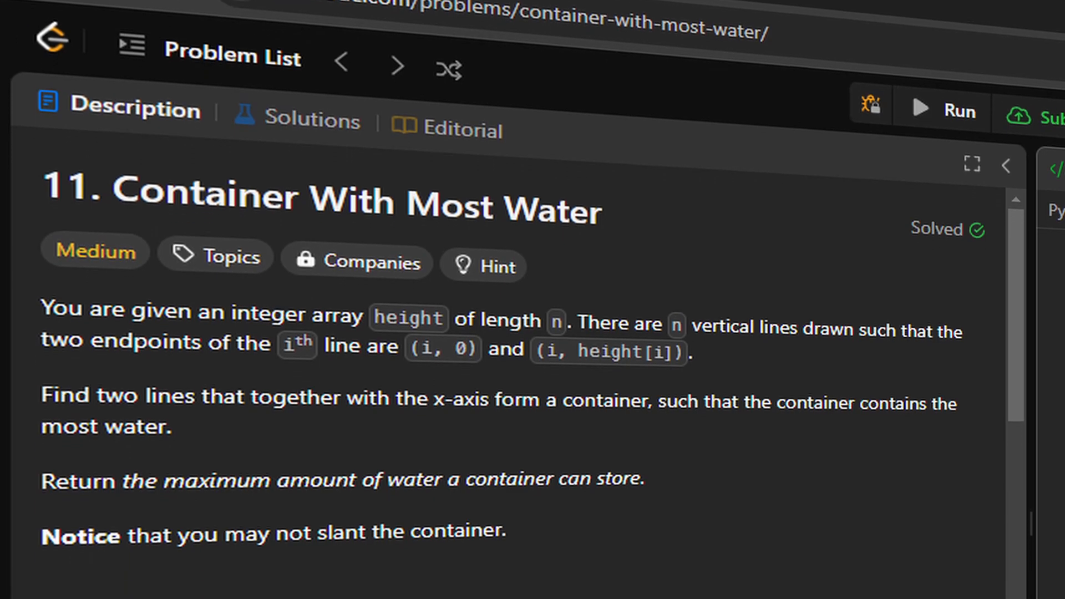
scroll("down", 3)
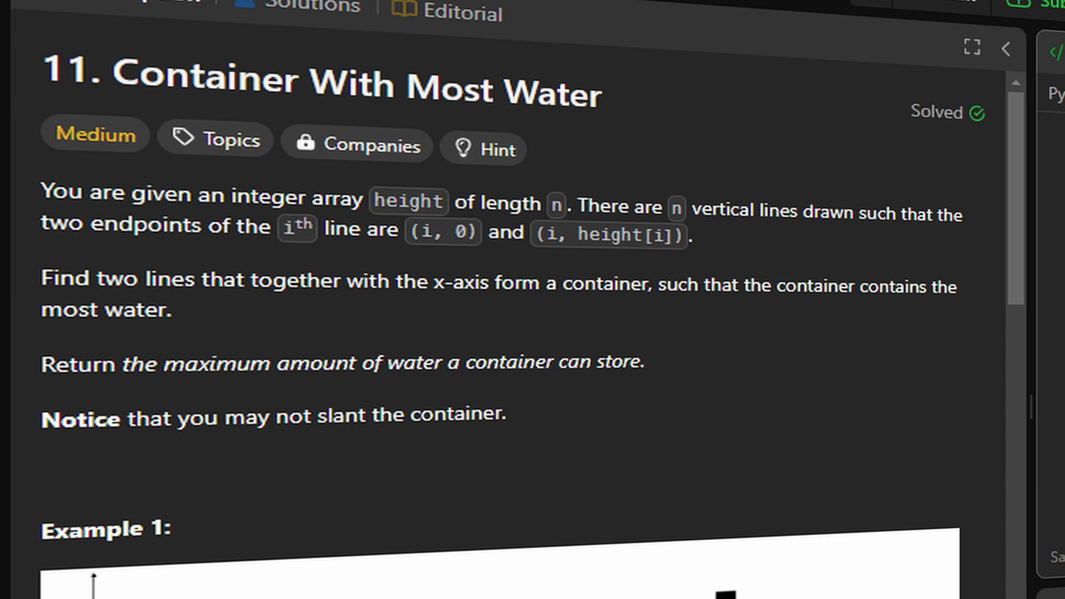
scroll("down", 3)
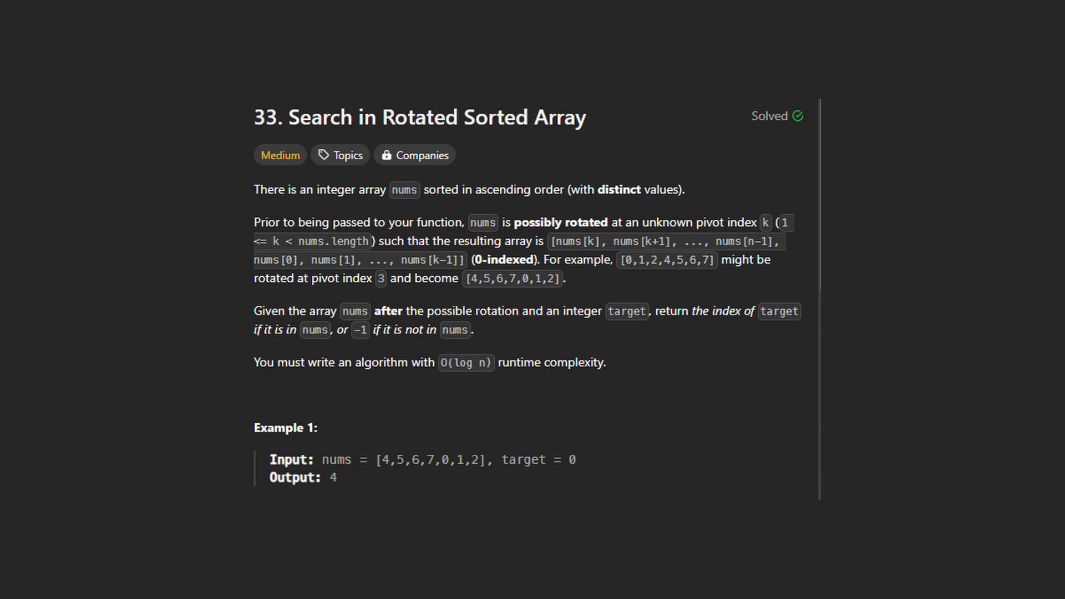
left_click(339, 154)
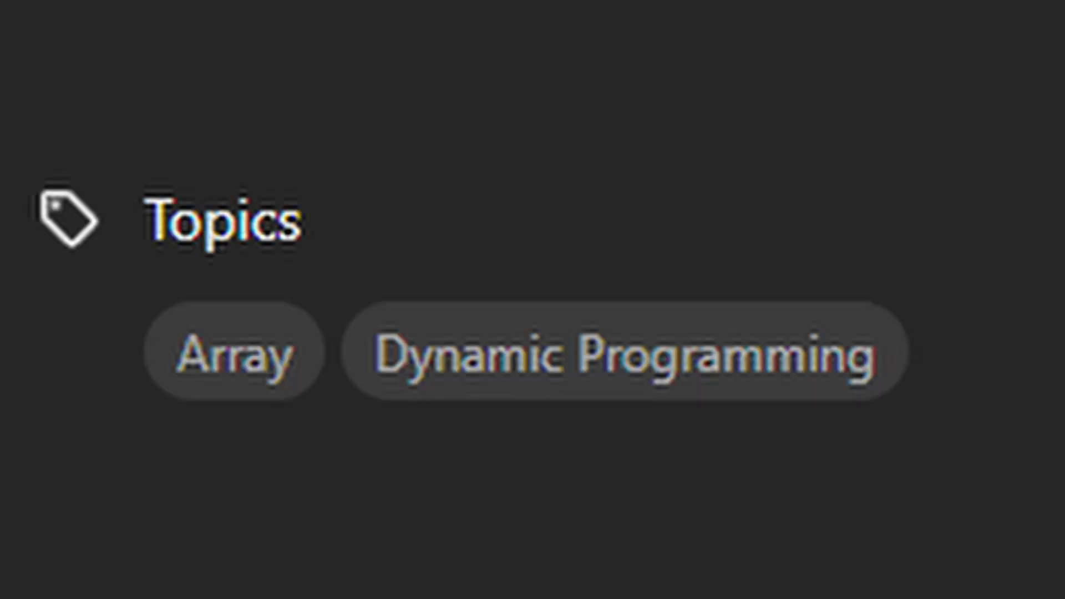